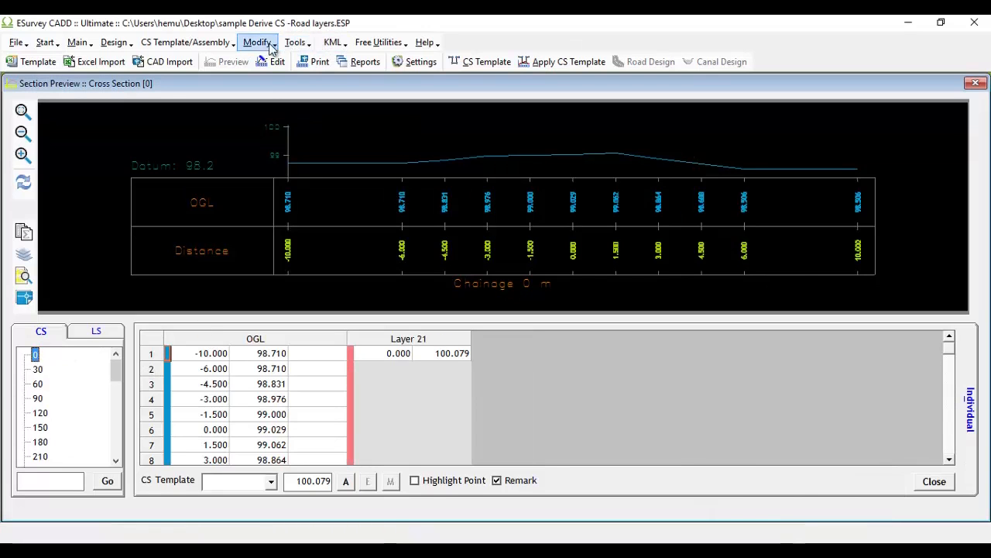
Step: Open the CS Template/Assembly menu to reach Standard CS Templates
{"action": "left_click", "coordinate": [185, 42]}
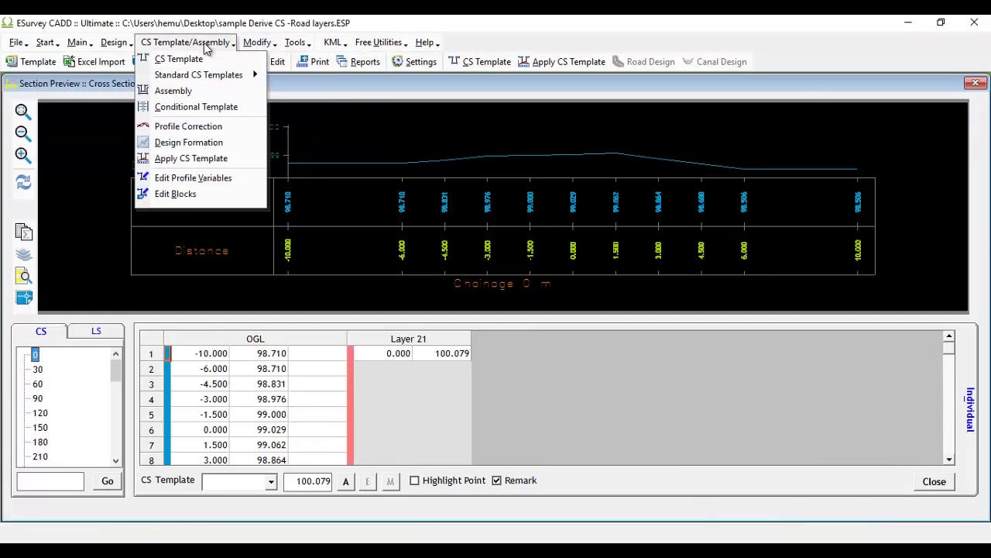
{"action": "mouse_move", "coordinate": [198, 74]}
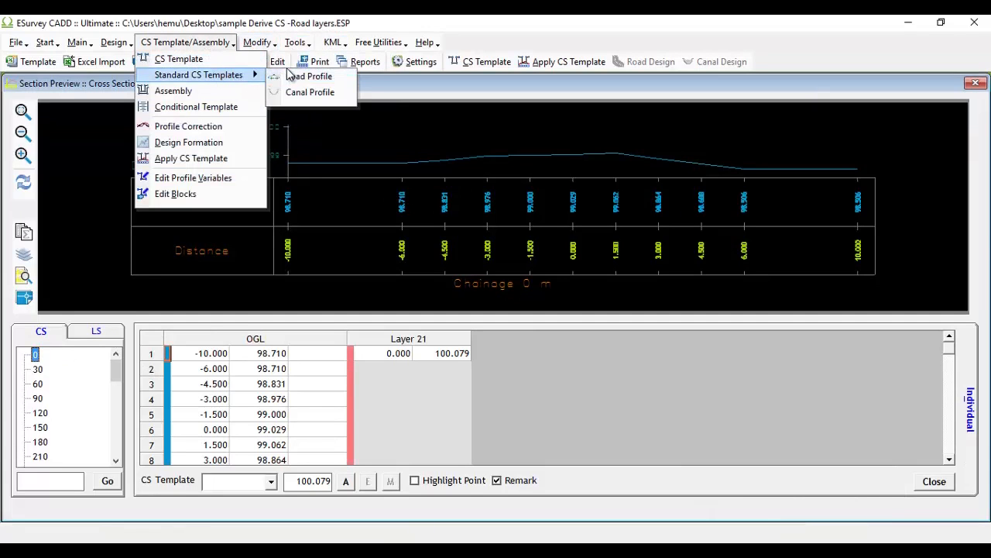
{"action": "mouse_move", "coordinate": [313, 76]}
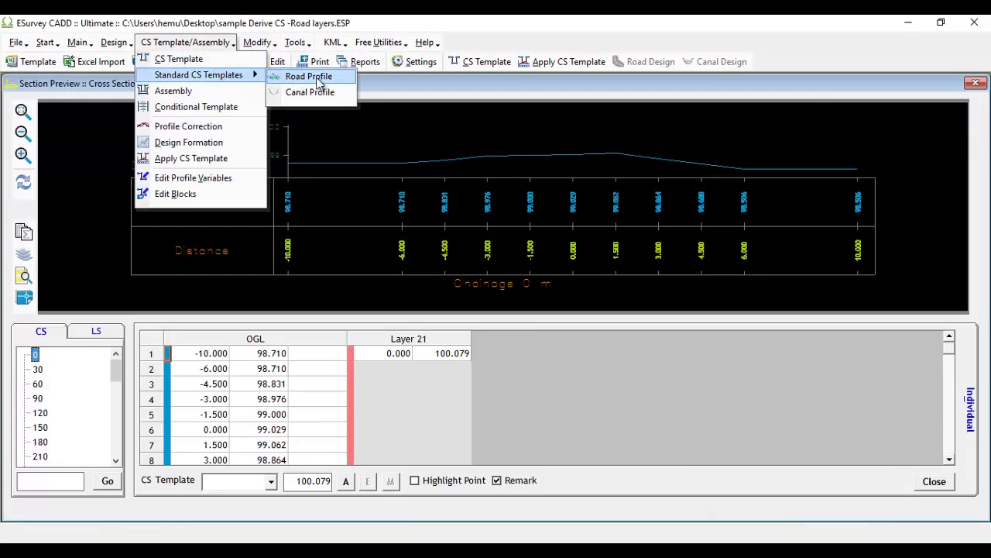
{"action": "mouse_move", "coordinate": [295, 80]}
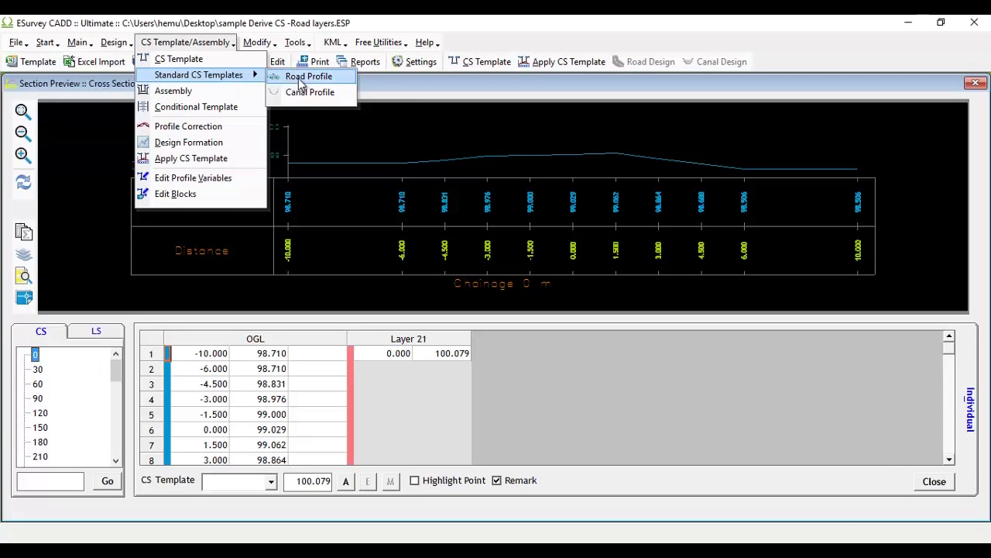
Step: Choose Road Profile as an assembly and enter the assembly name 'Road'
{"action": "left_click", "coordinate": [308, 76]}
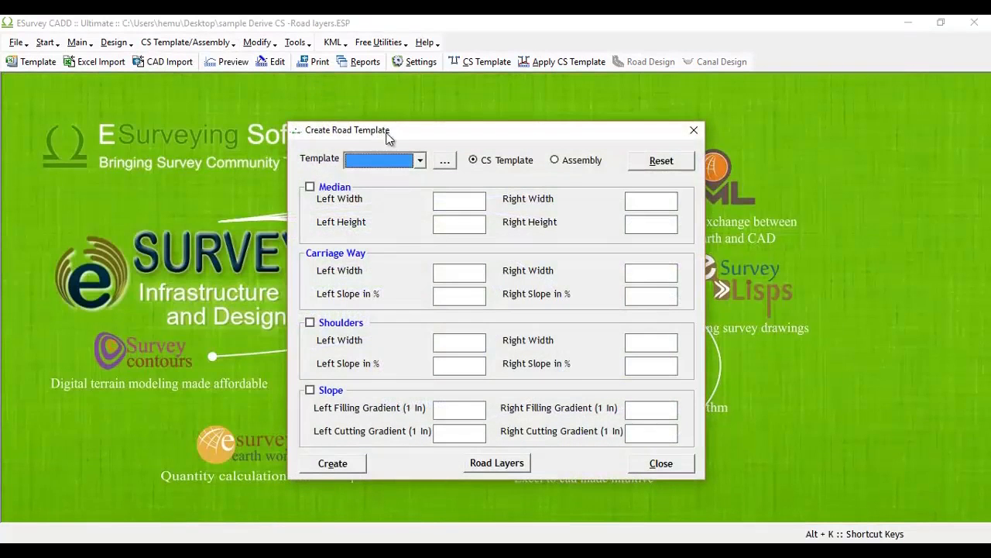
{"action": "left_click", "coordinate": [553, 160]}
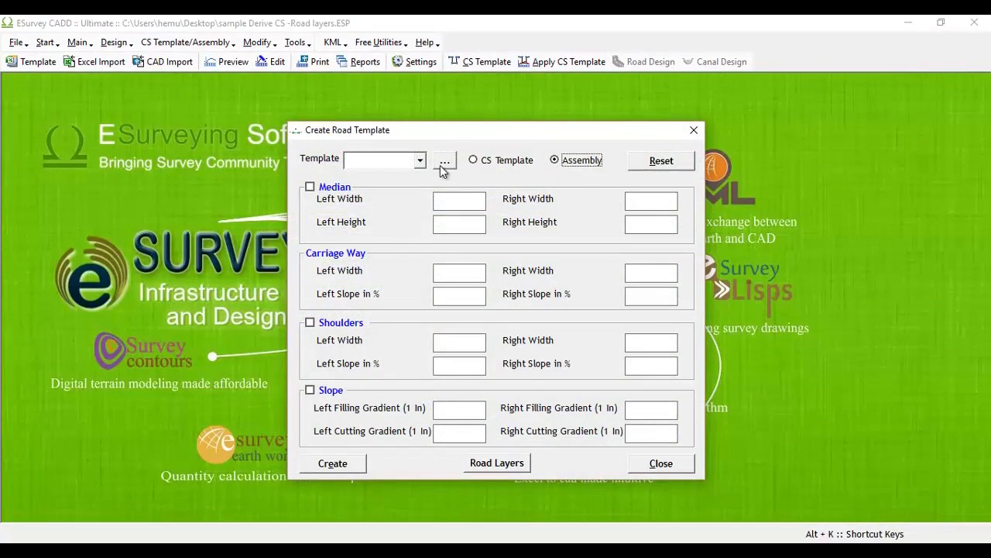
{"action": "left_click", "coordinate": [444, 161]}
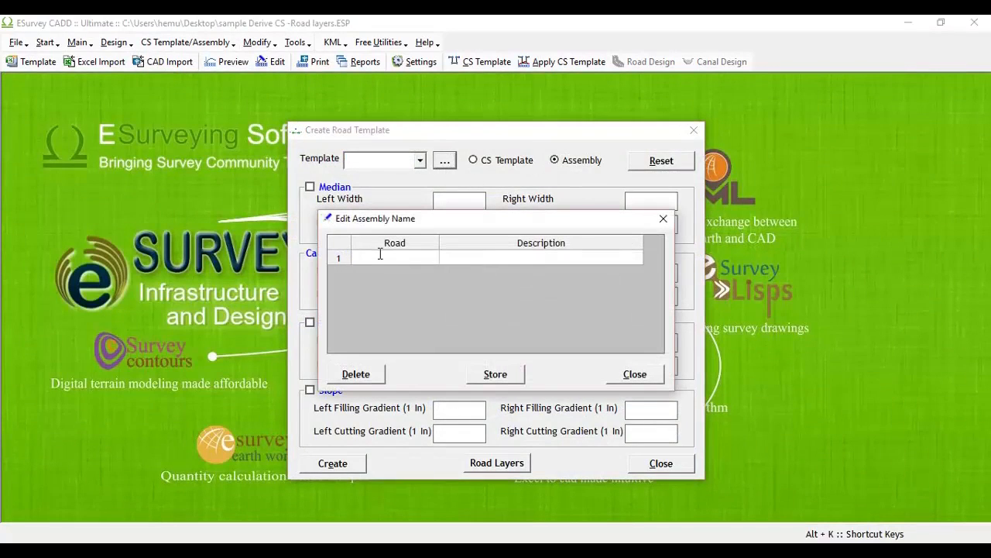
{"action": "type", "text": "Road"}
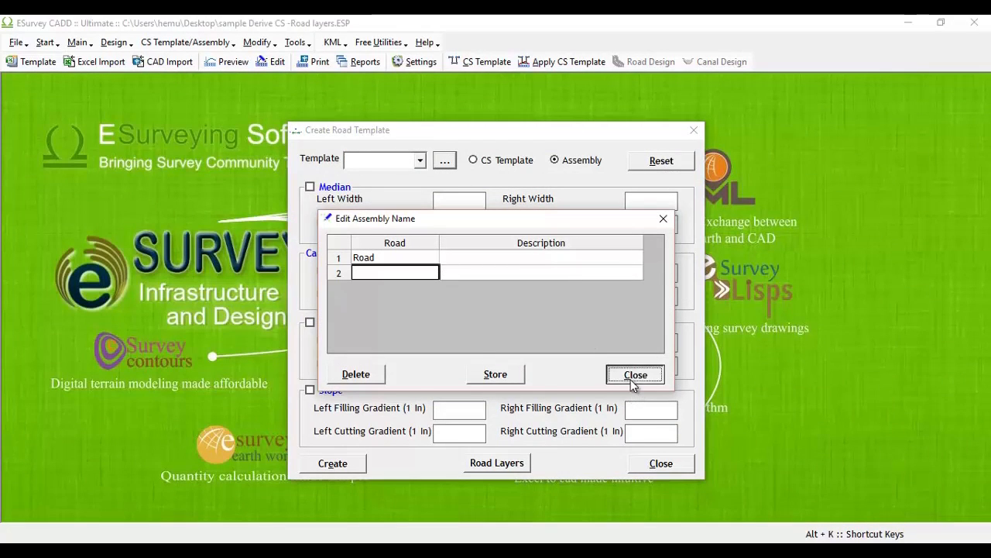
Step: Select Road, fill median, carriageway, shoulder and slope values, and create it
{"action": "left_click", "coordinate": [635, 374]}
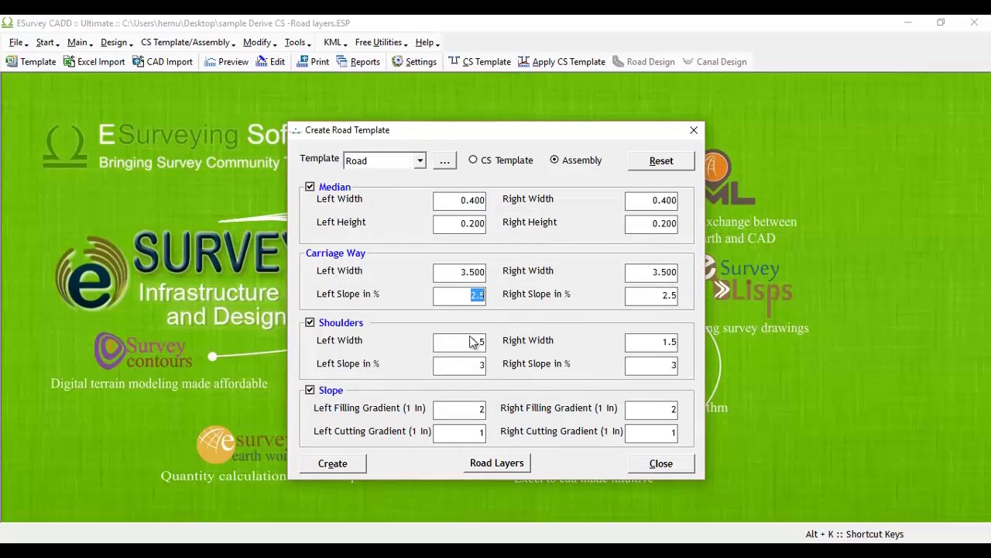
{"action": "left_click", "coordinate": [332, 464]}
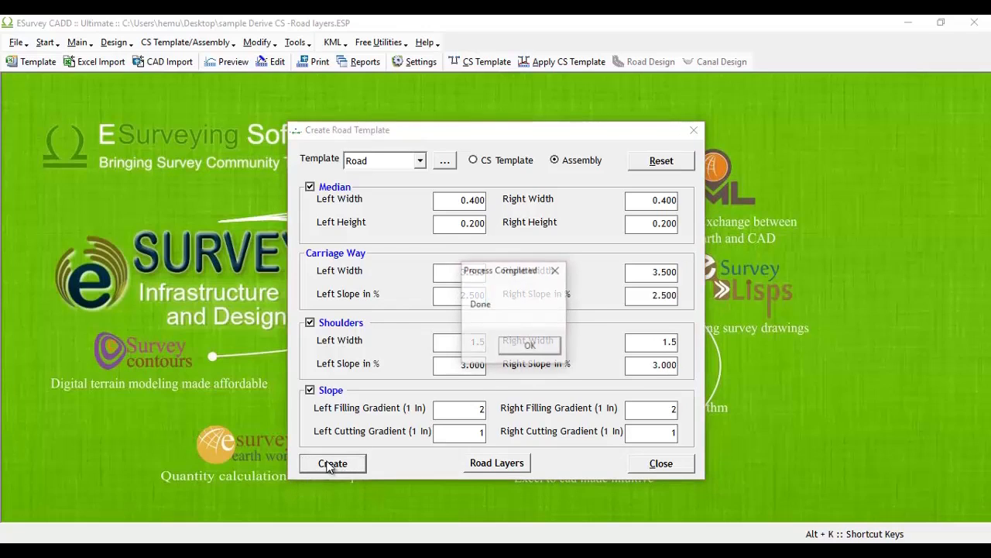
Step: Check and apply the Base, GSB, WMM, BM and SDBC road layers, then close
{"action": "left_click", "coordinate": [497, 462]}
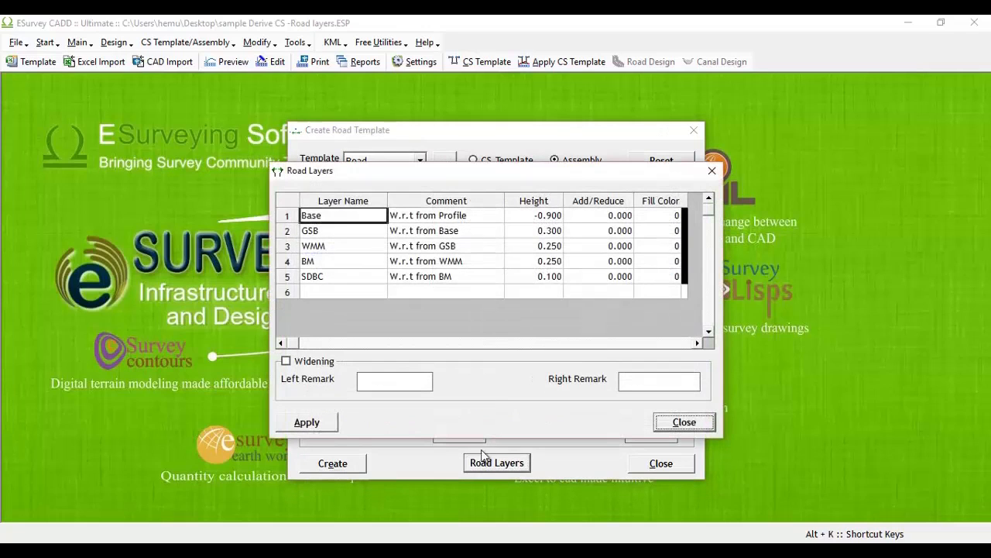
{"action": "left_click", "coordinate": [343, 230]}
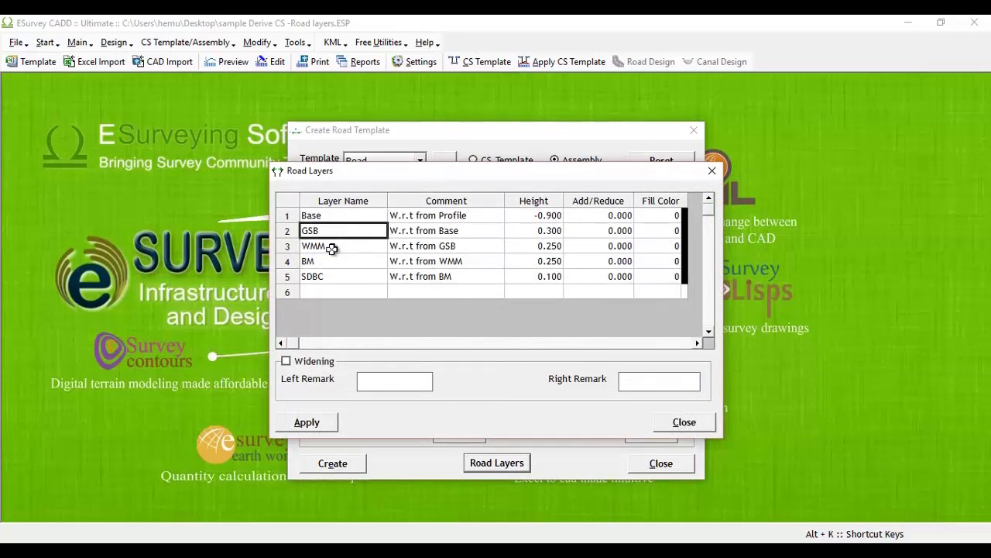
{"action": "left_click", "coordinate": [343, 276]}
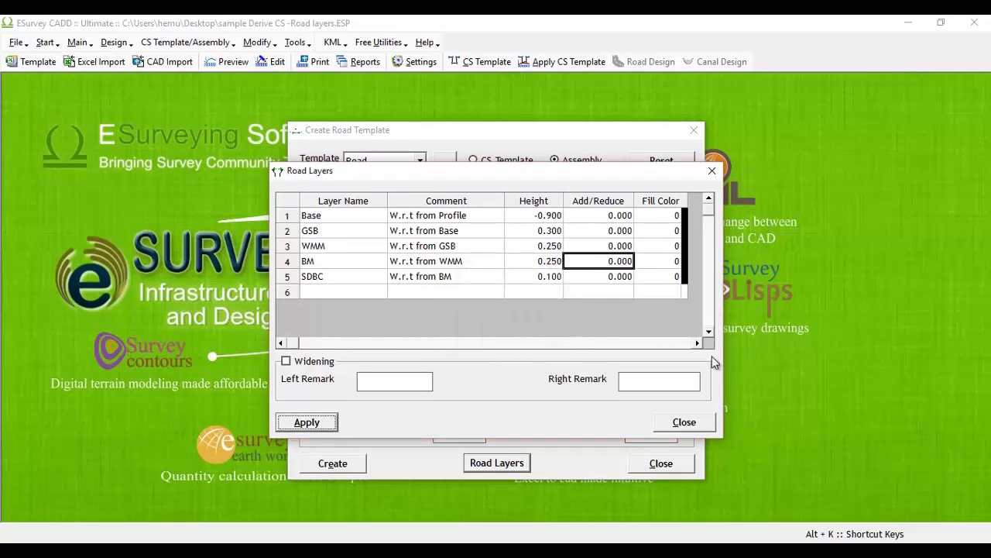
{"action": "mouse_move", "coordinate": [317, 330]}
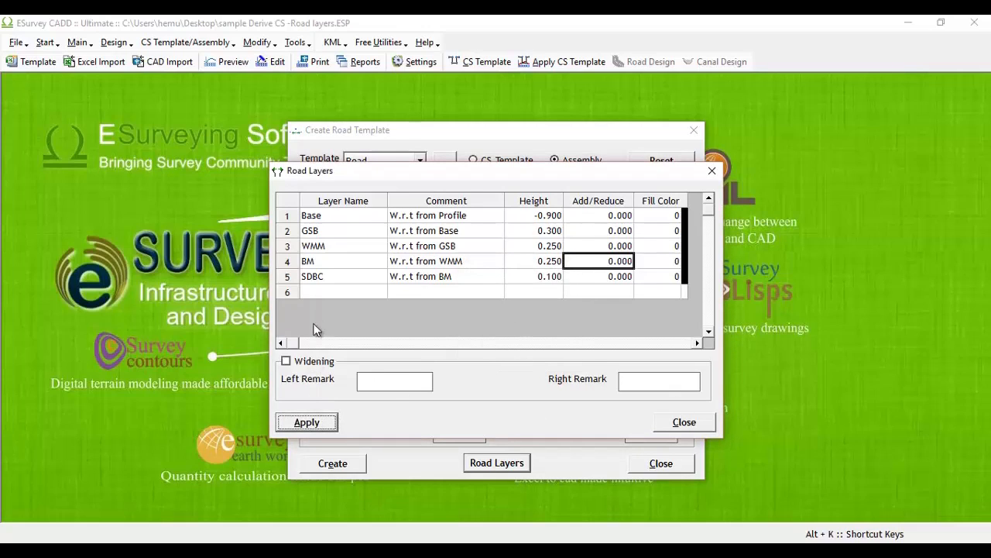
{"action": "mouse_move", "coordinate": [357, 291]}
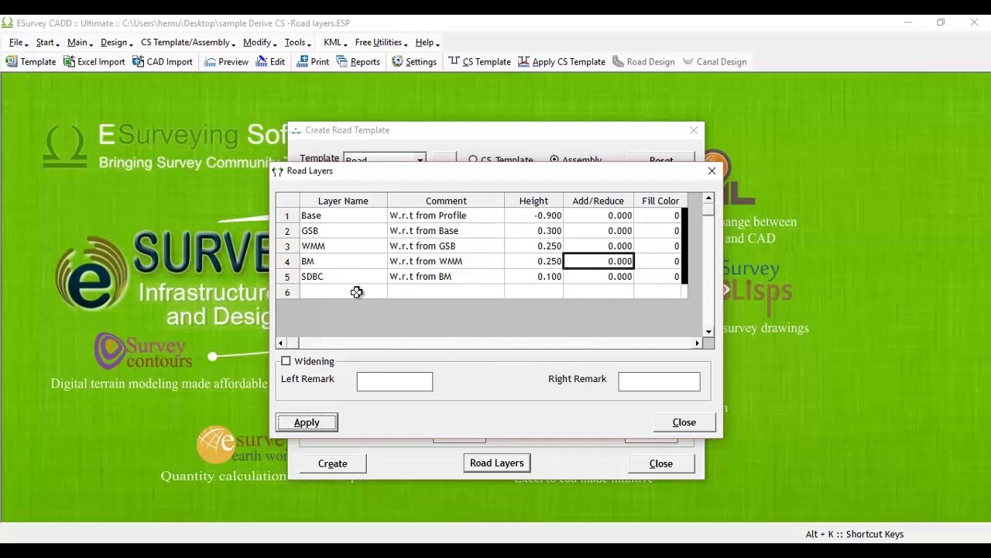
{"action": "mouse_move", "coordinate": [289, 412]}
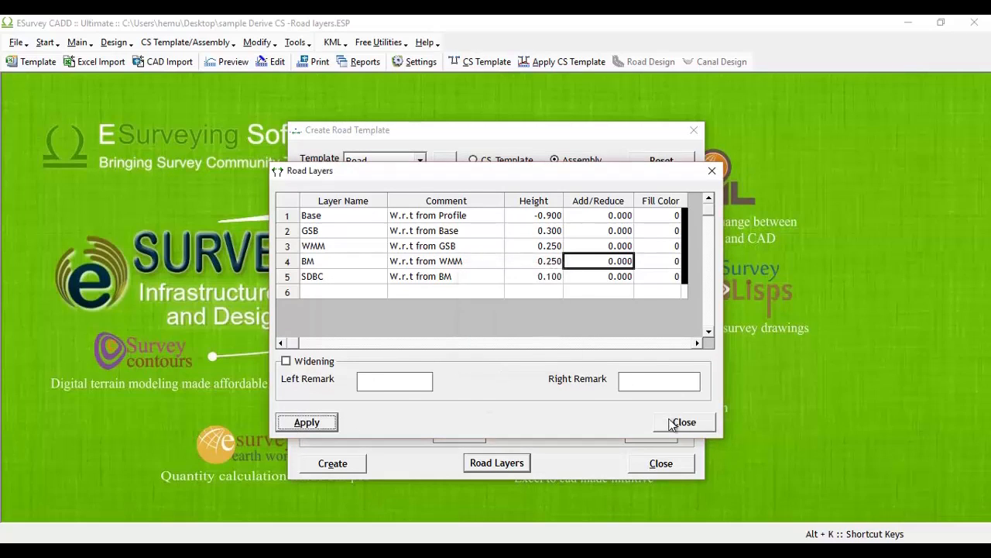
{"action": "left_click", "coordinate": [685, 422]}
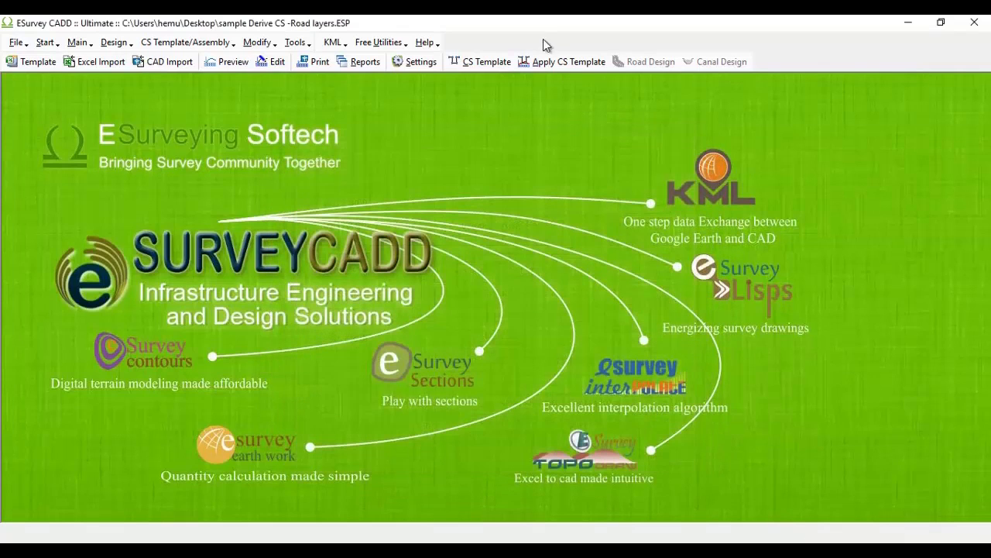
Step: Apply the Road assembly to sections from chainage 0 to 1000, save, and close
{"action": "left_click", "coordinate": [569, 61]}
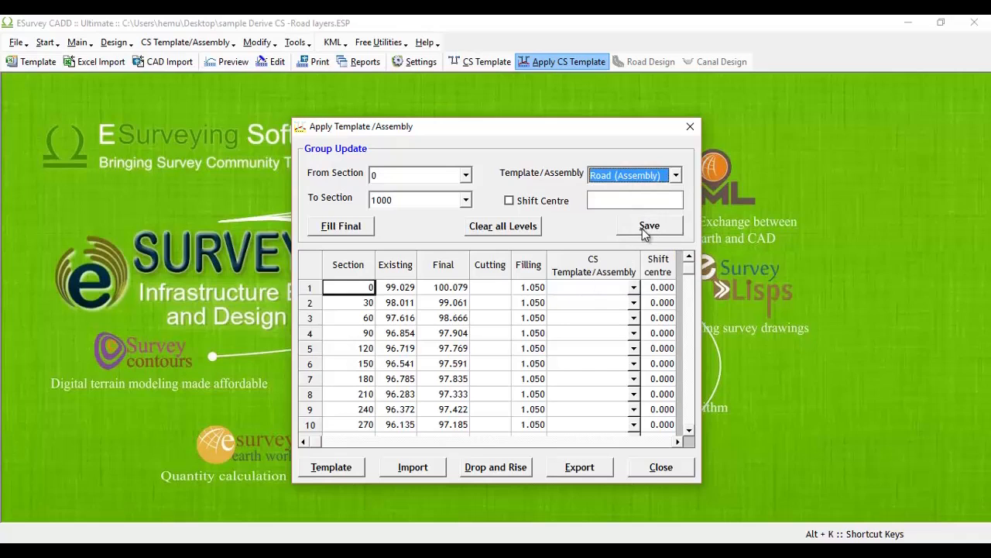
{"action": "left_click", "coordinate": [649, 226]}
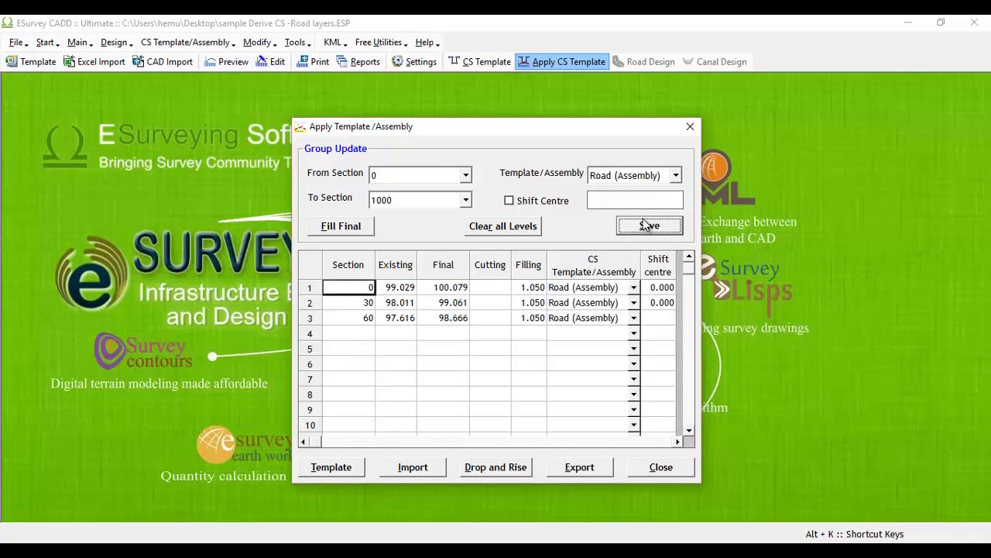
{"action": "left_click", "coordinate": [649, 226]}
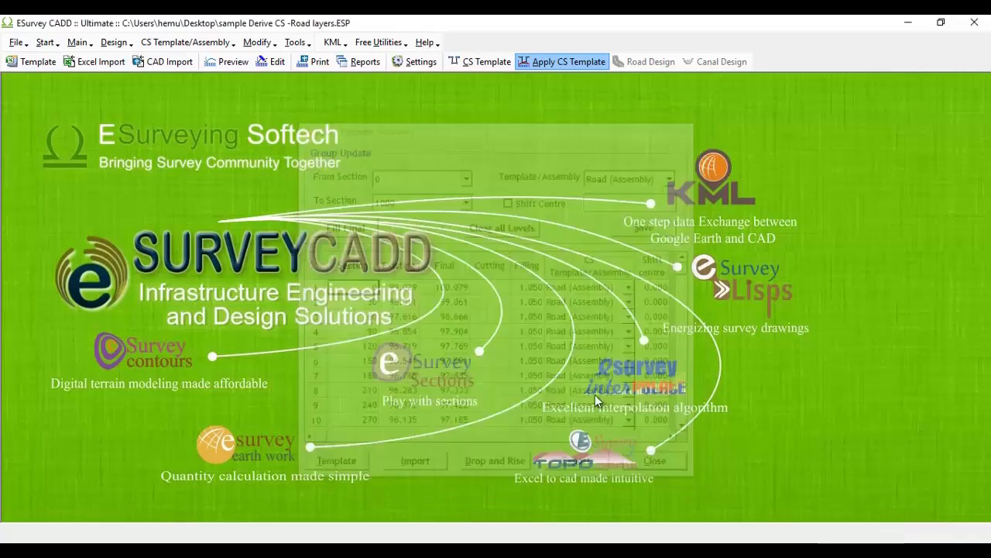
Step: Preview cross-section 0 and zoom into its hatched road layers
{"action": "left_click", "coordinate": [226, 61]}
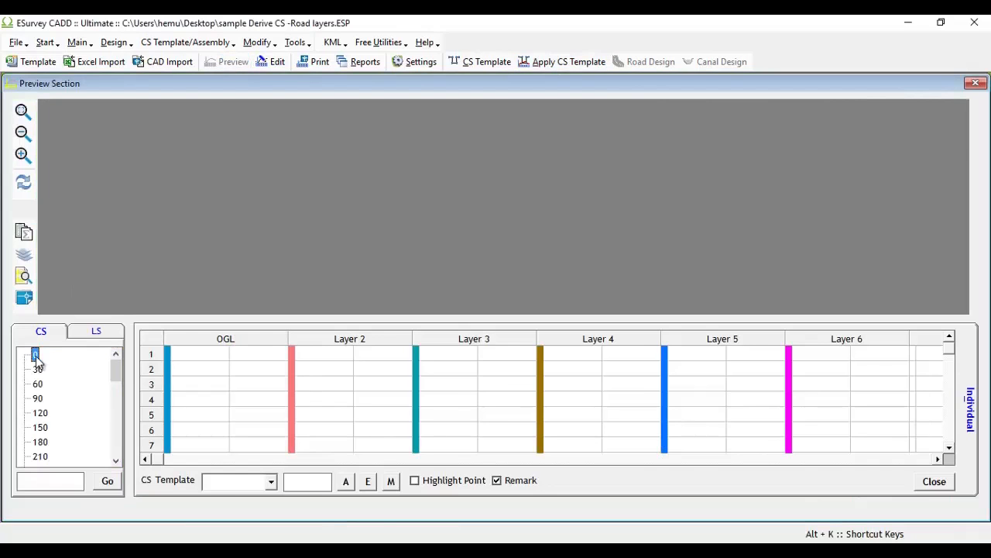
{"action": "left_click", "coordinate": [36, 354]}
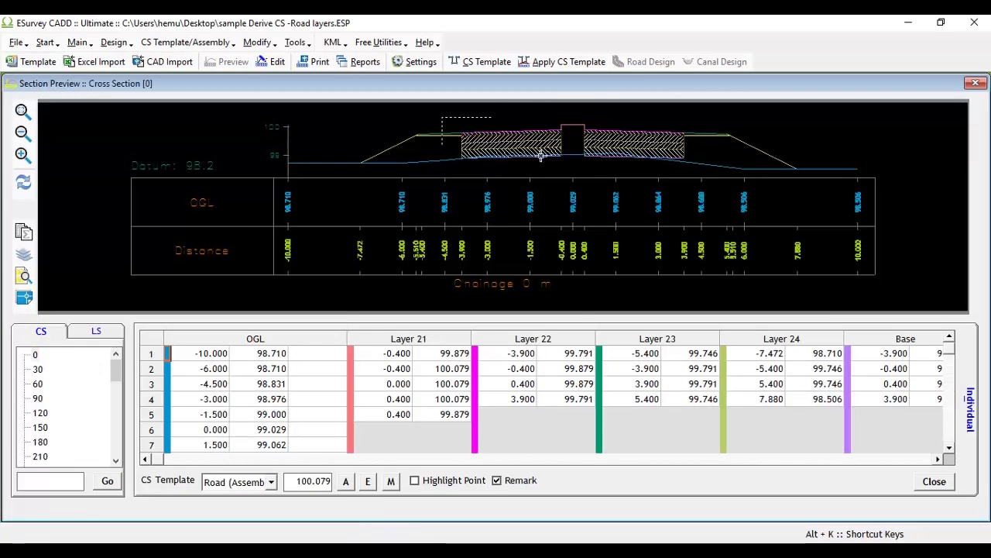
{"action": "left_click", "coordinate": [37, 397]}
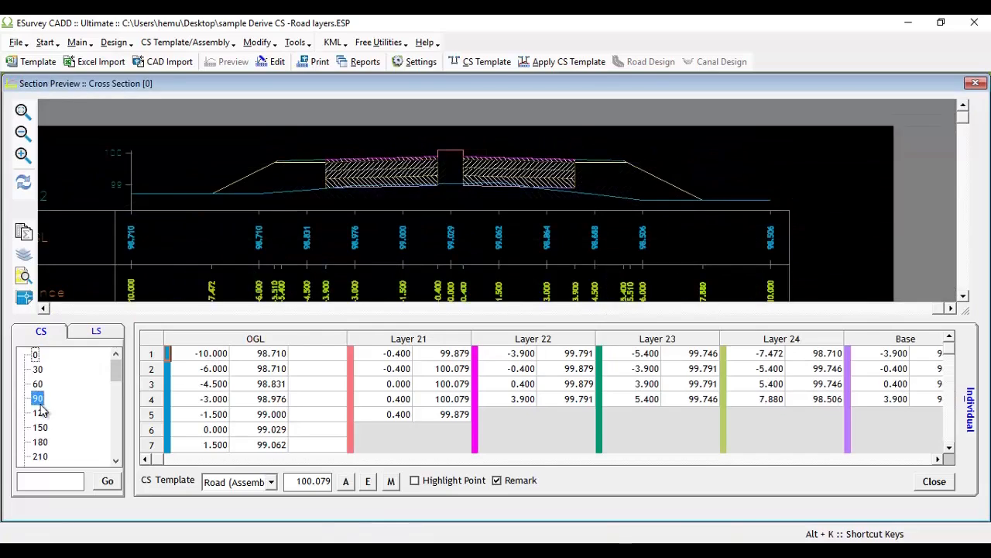
{"action": "left_click", "coordinate": [37, 396]}
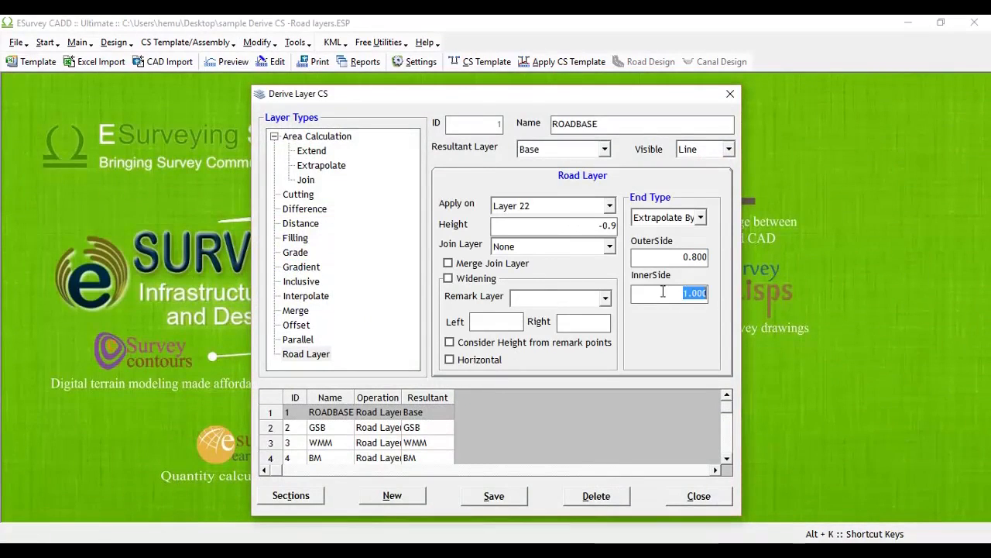
Step: Inspect the GSB, BM and WMM derive layer definitions and their heights
{"action": "left_click", "coordinate": [494, 496]}
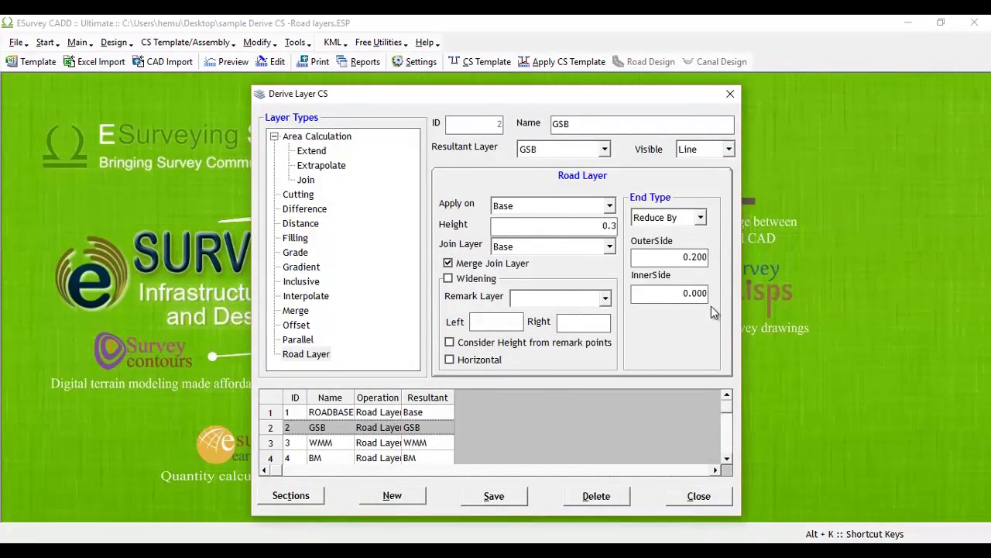
{"action": "left_click", "coordinate": [338, 458]}
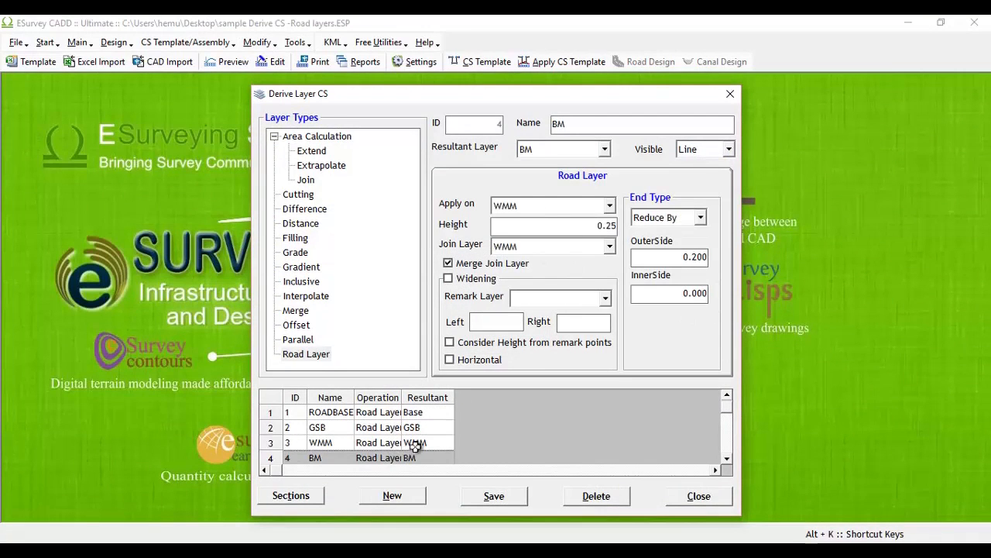
{"action": "left_click", "coordinate": [320, 442]}
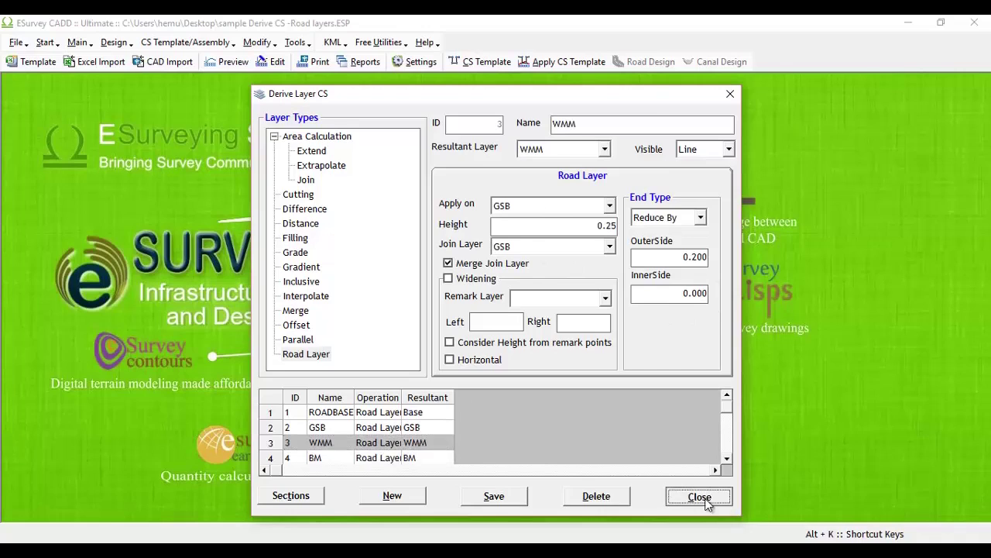
Step: Close Derive Layer CS, then preview cross-section 30 zoomed in
{"action": "left_click", "coordinate": [699, 496]}
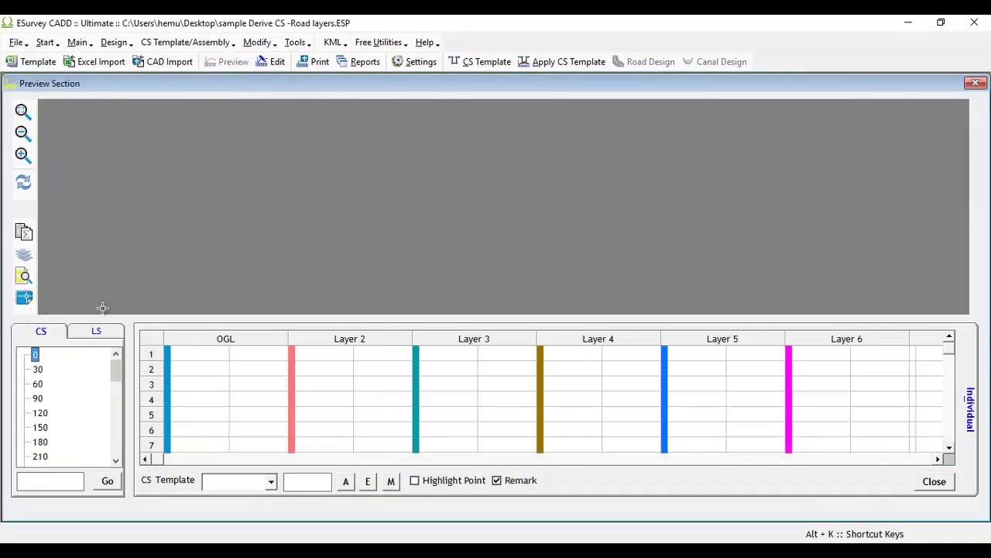
{"action": "left_click", "coordinate": [37, 368]}
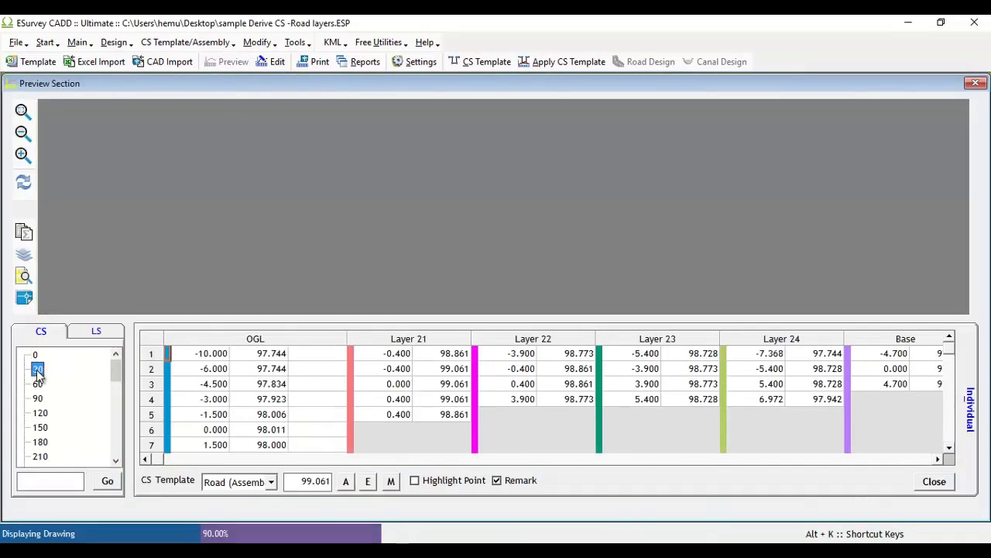
{"action": "left_click", "coordinate": [37, 369]}
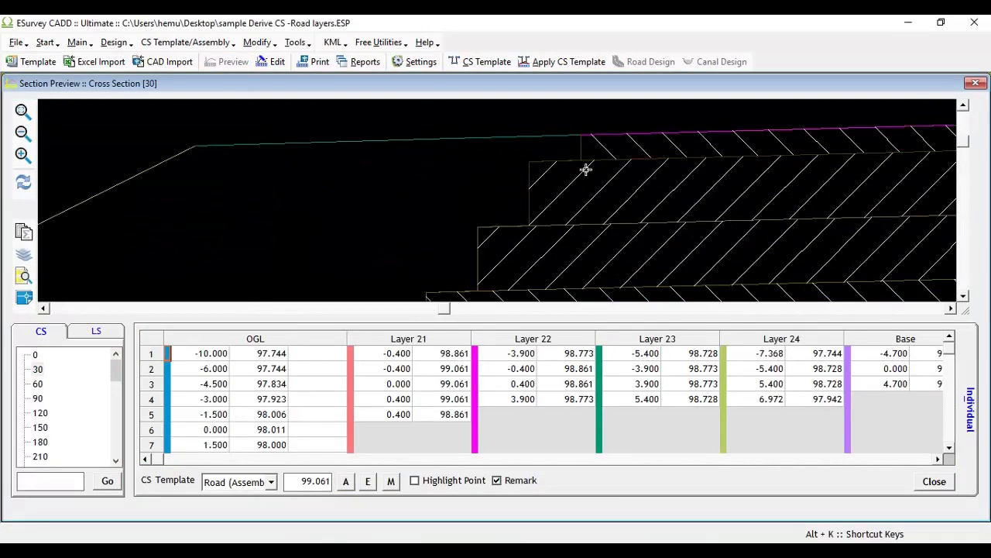